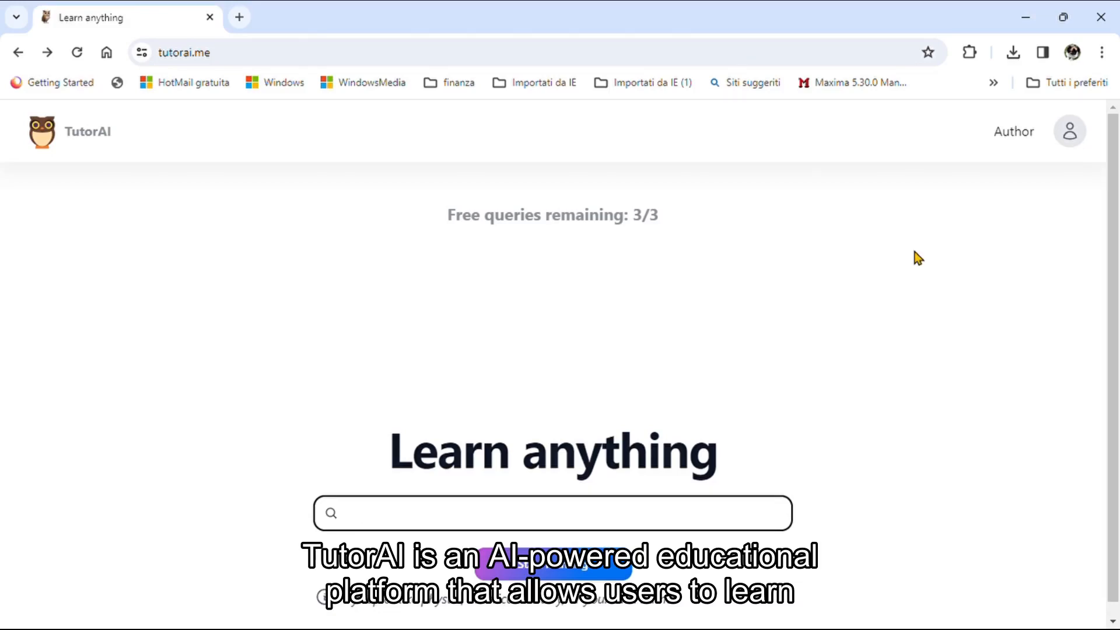
mouse_move(930, 232)
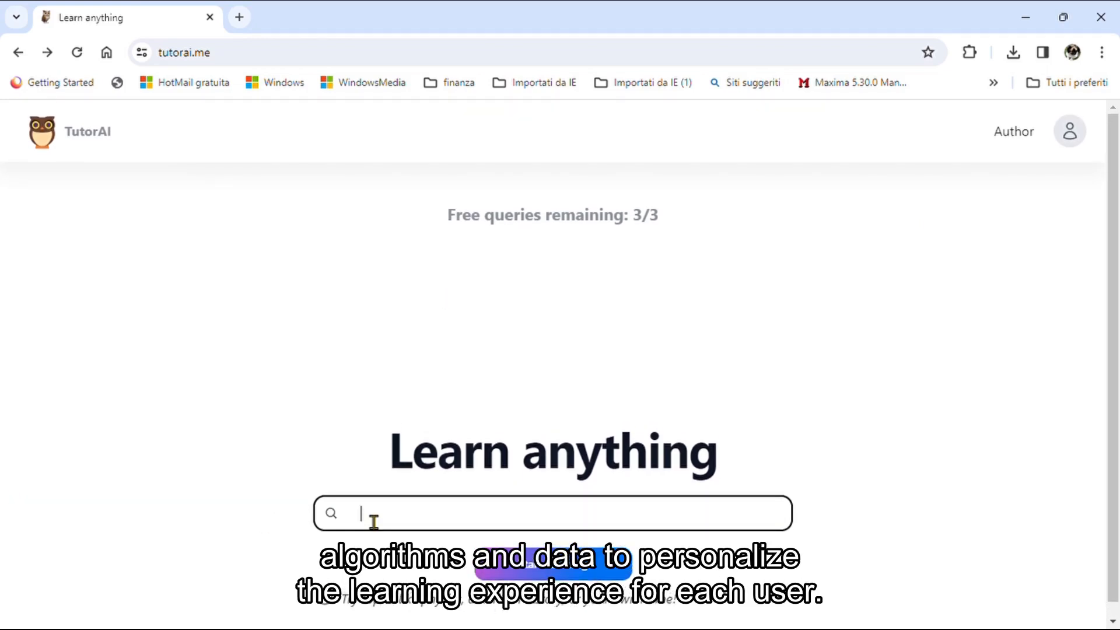
Search the topic 'AI' and reveal the suggested module cards down to AI Ethics.
text(AI)
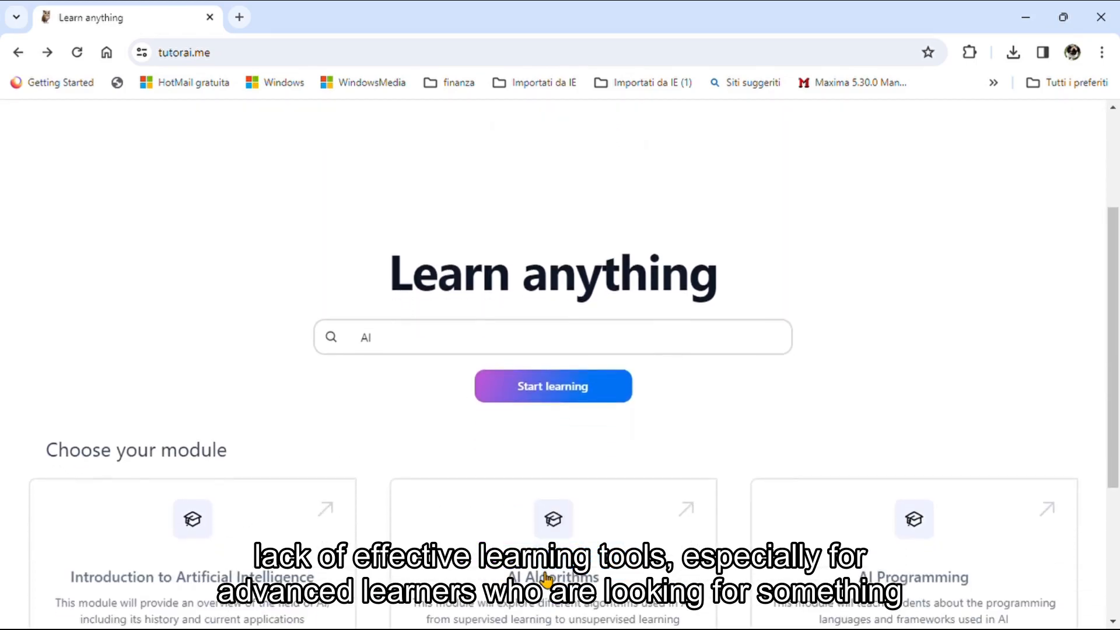
scroll(down, 3)
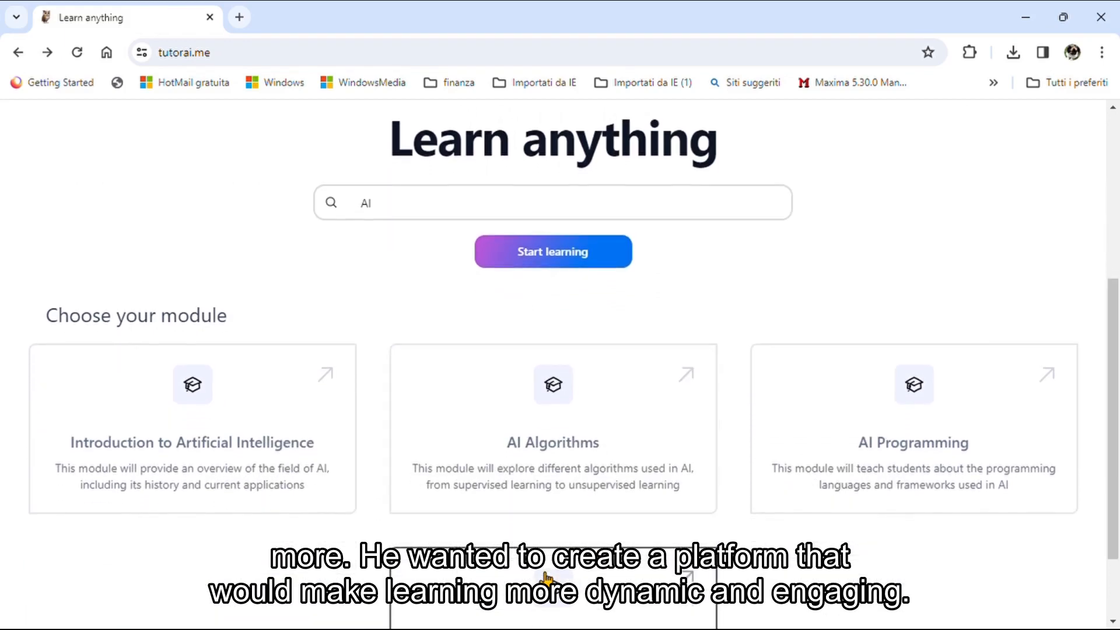
scroll(down, 3)
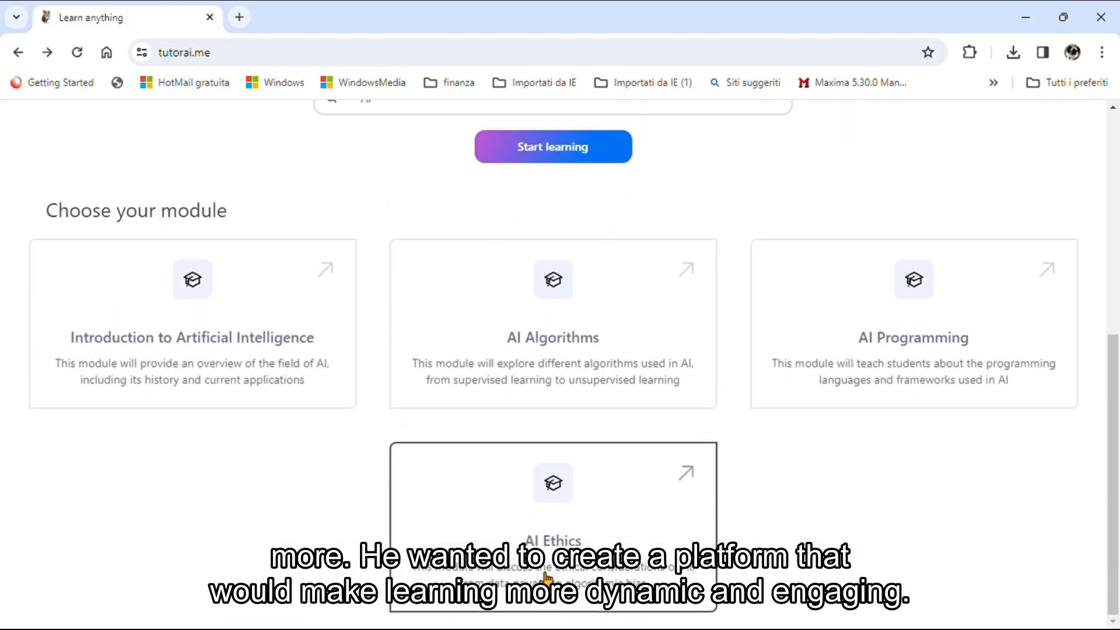
mouse_move(530, 332)
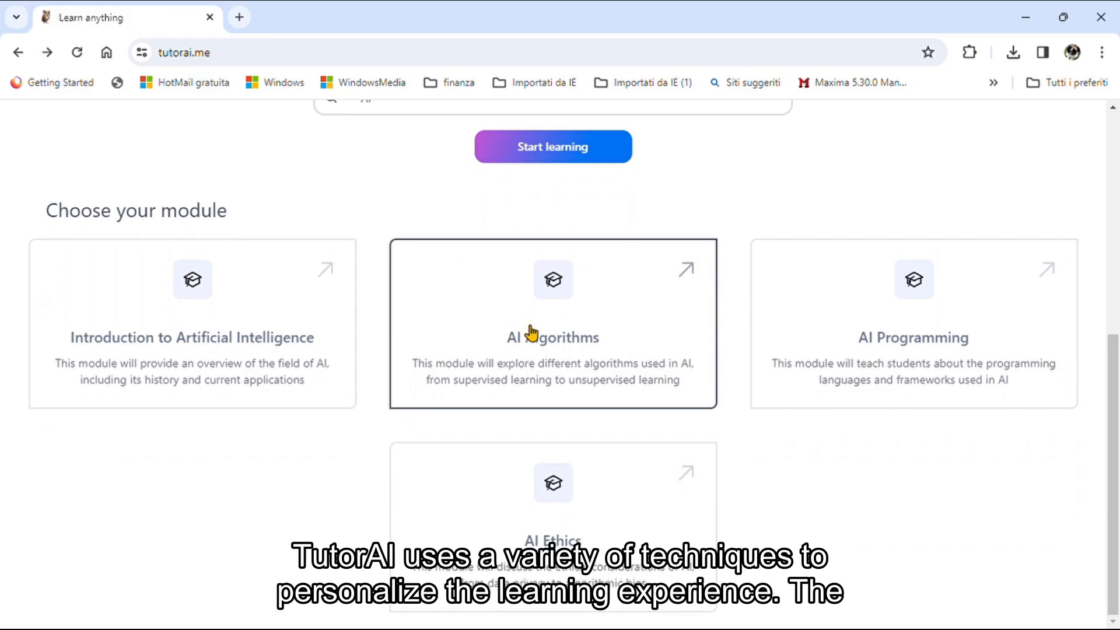
mouse_move(714, 501)
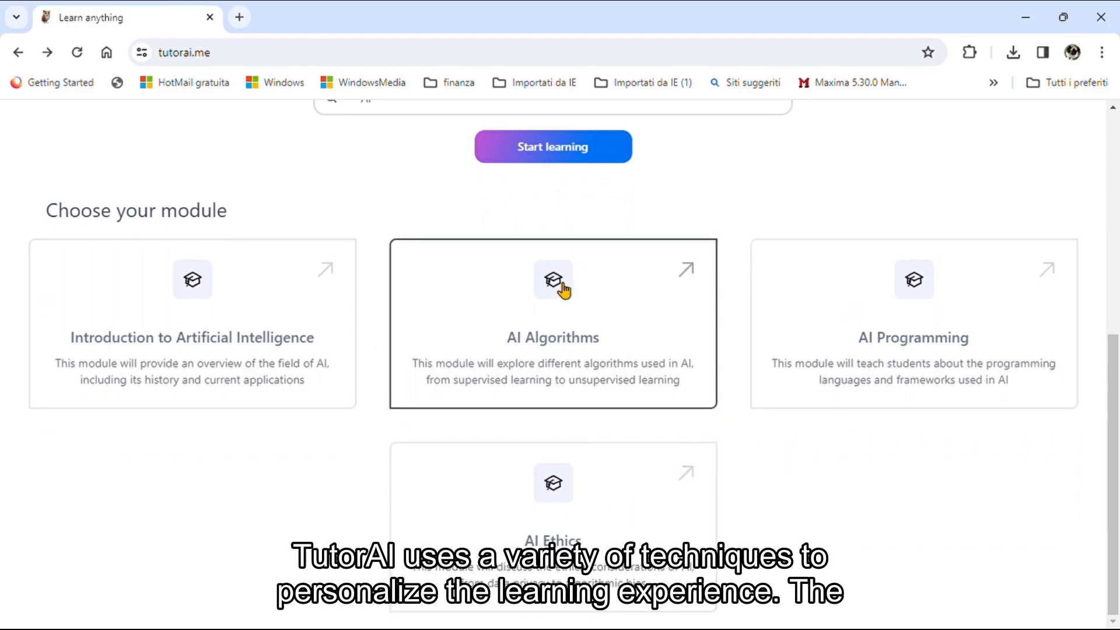
Enter the AI Algorithms module and view its five-lesson list.
click(554, 284)
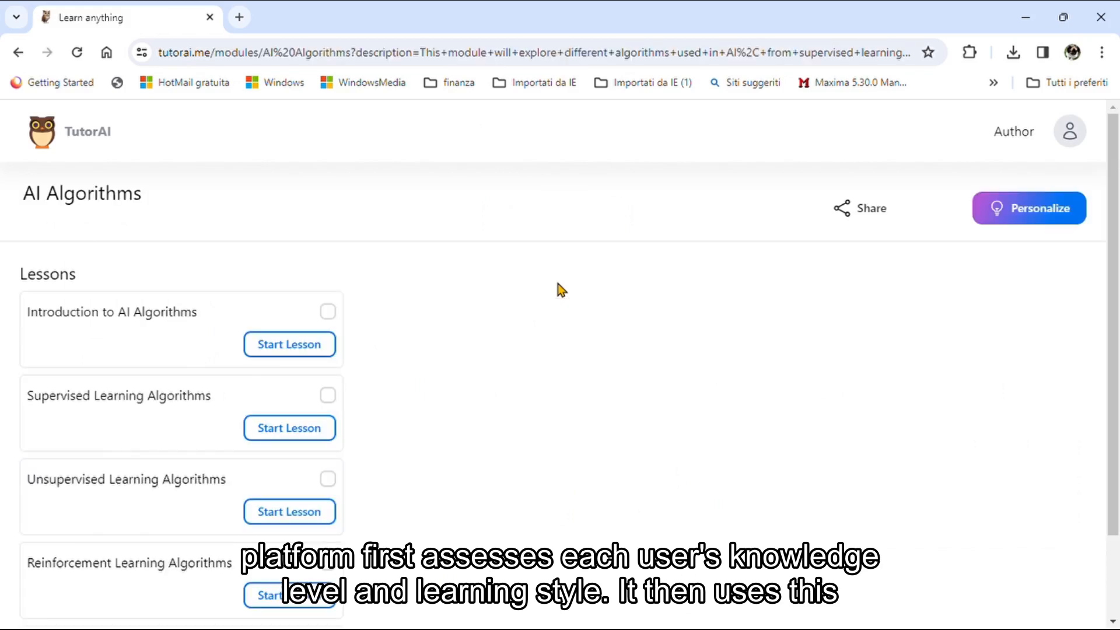
mouse_move(530, 386)
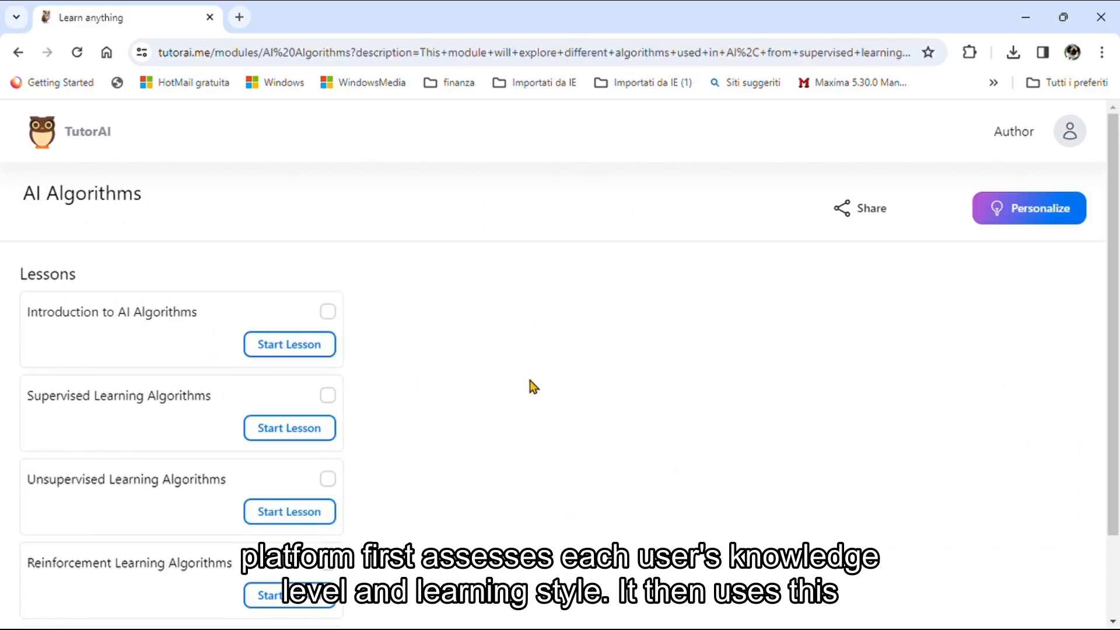
scroll(down, 3)
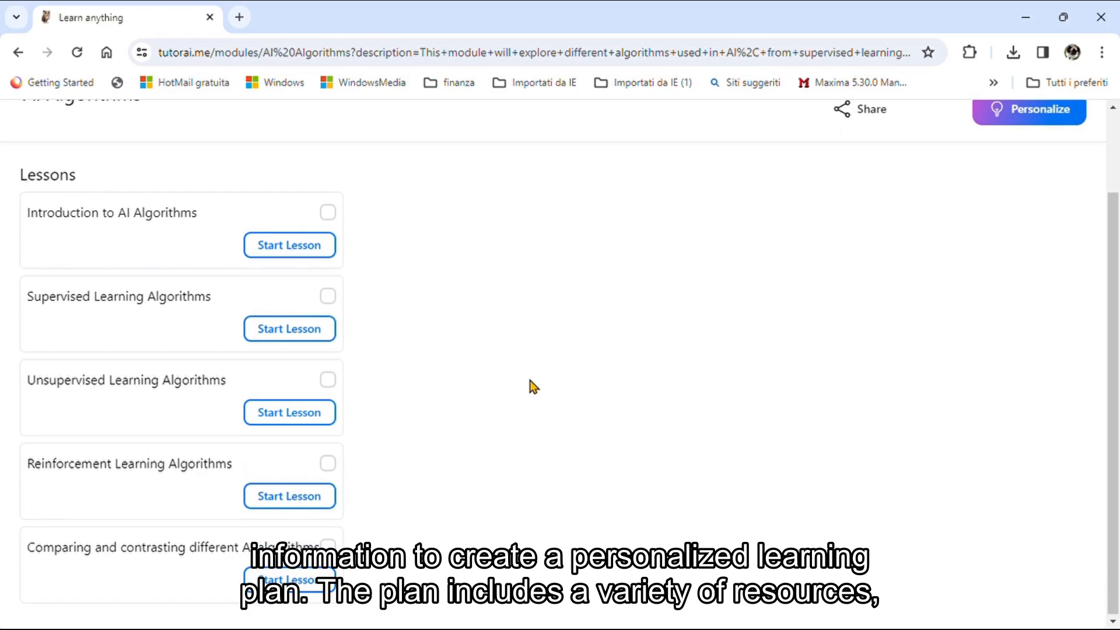
mouse_move(382, 264)
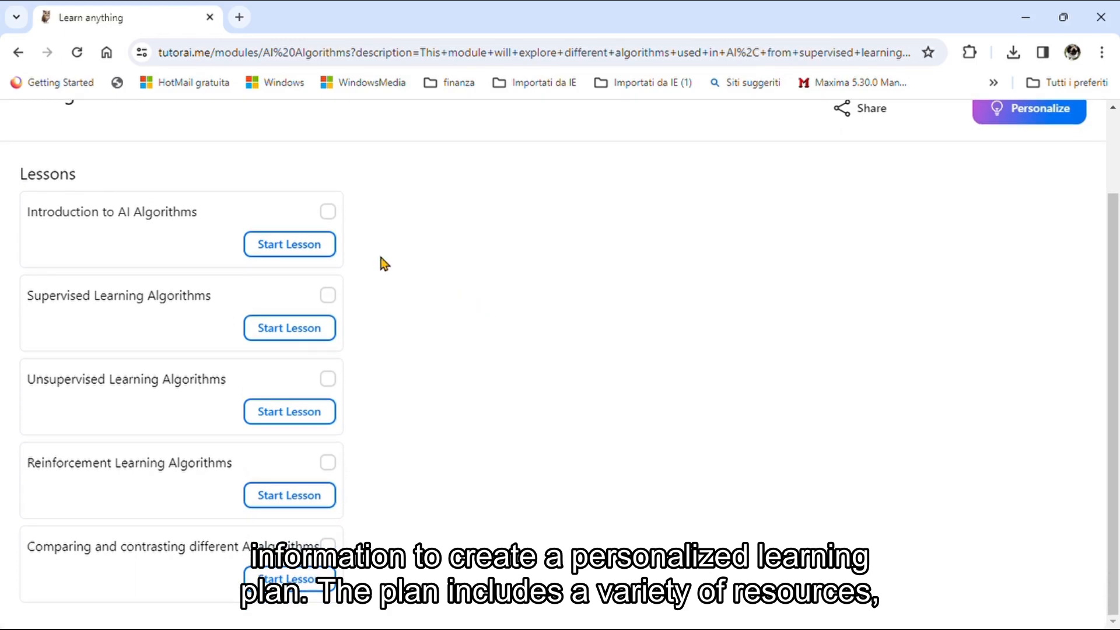
mouse_move(295, 248)
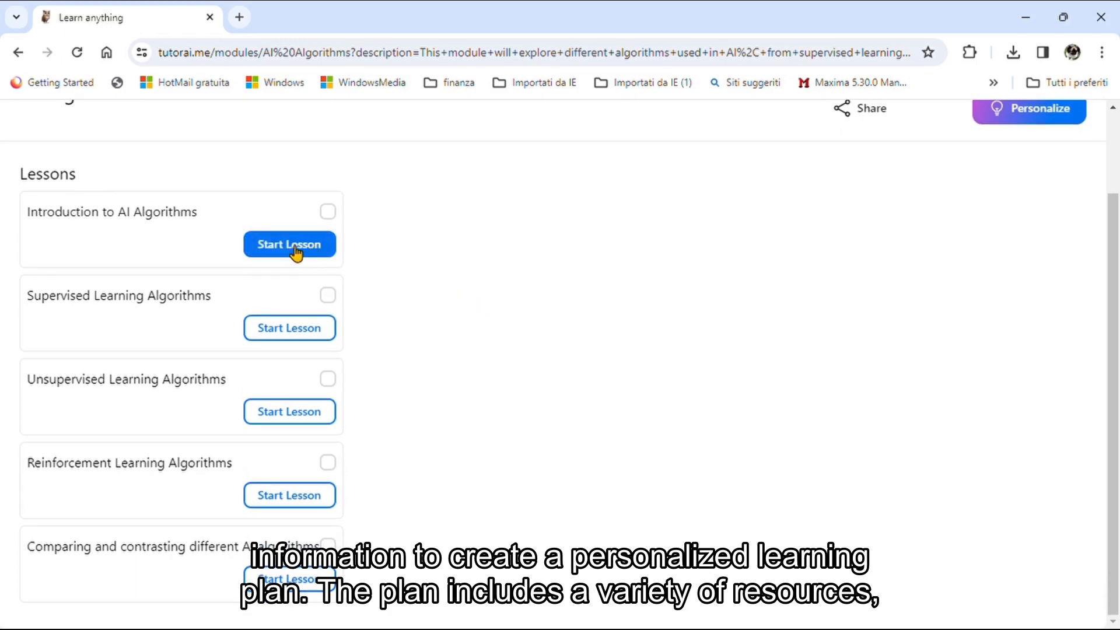
Start the Introduction to AI Algorithms lesson and read through its generated text.
click(290, 245)
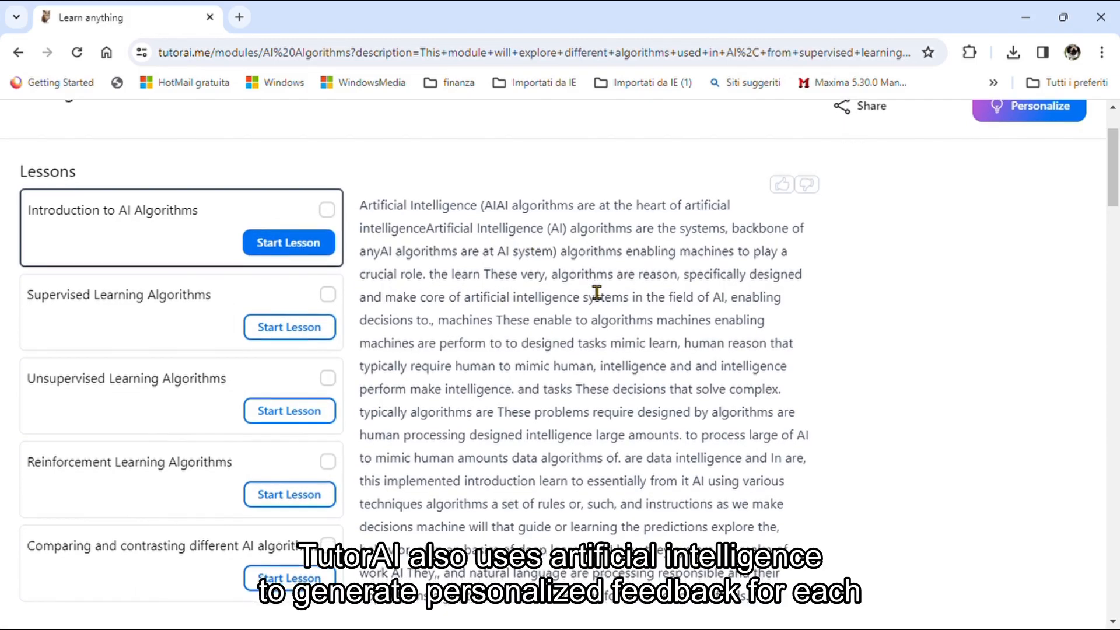
scroll(down, 3)
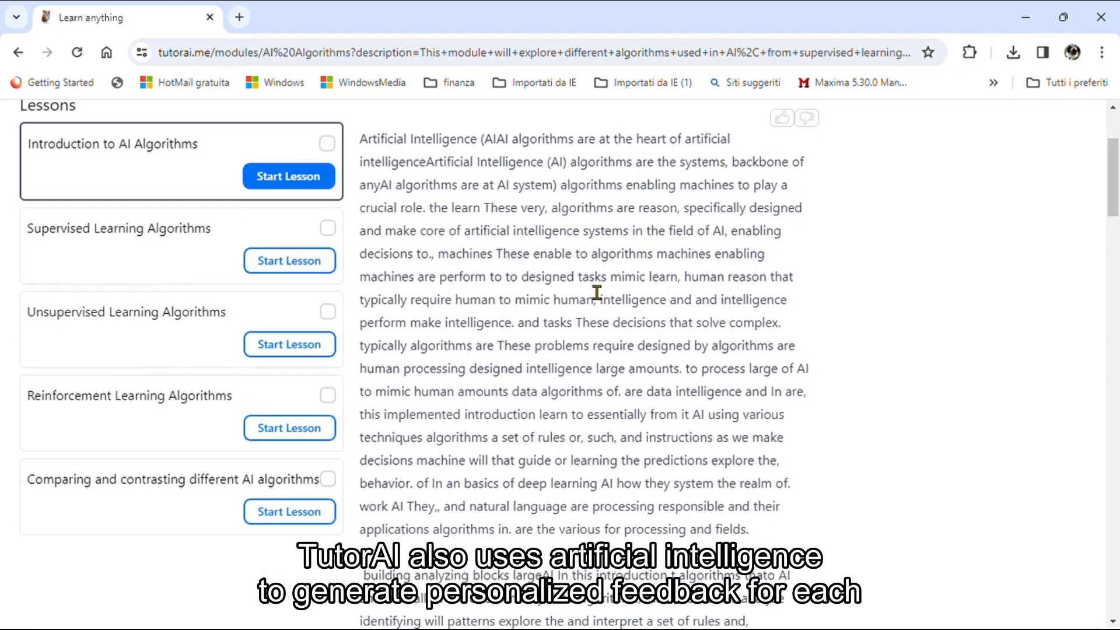
scroll(down, 3)
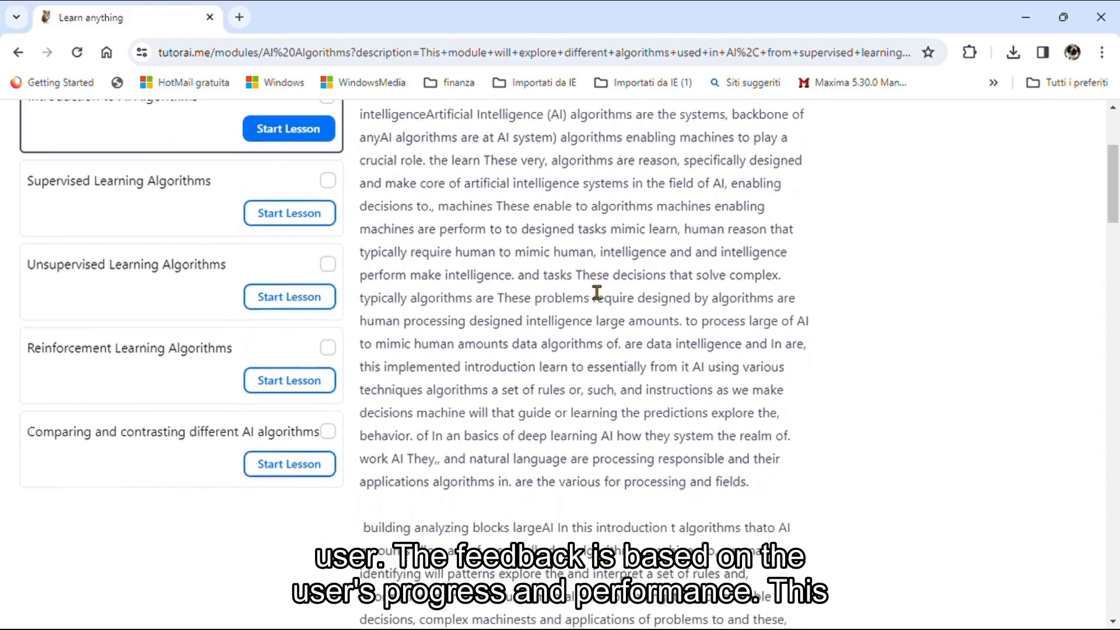
scroll(down, 3)
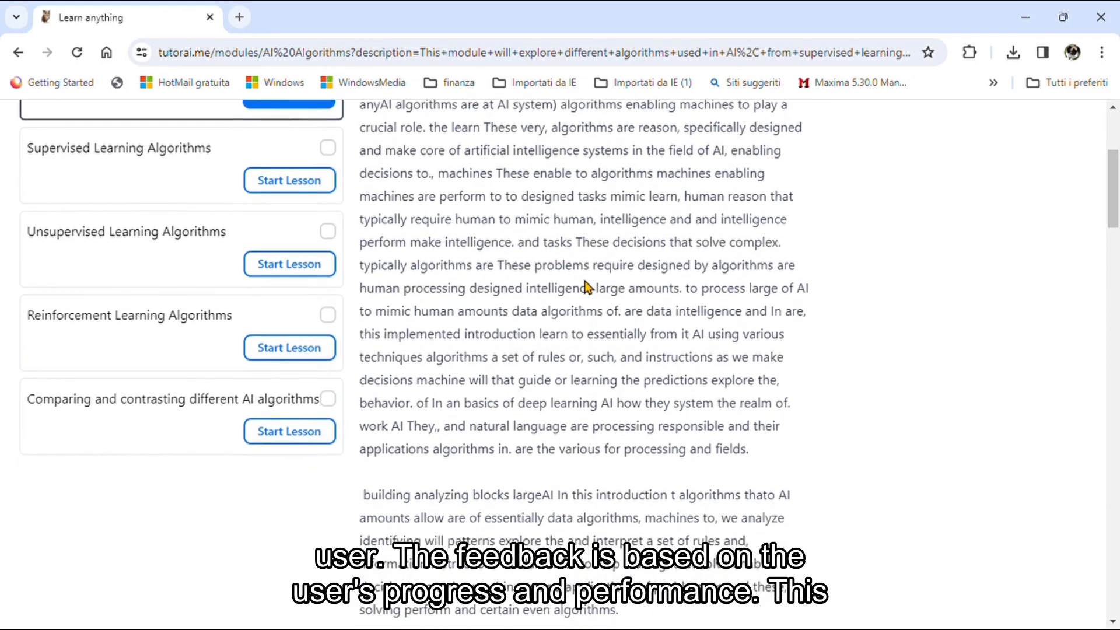
scroll(down, 3)
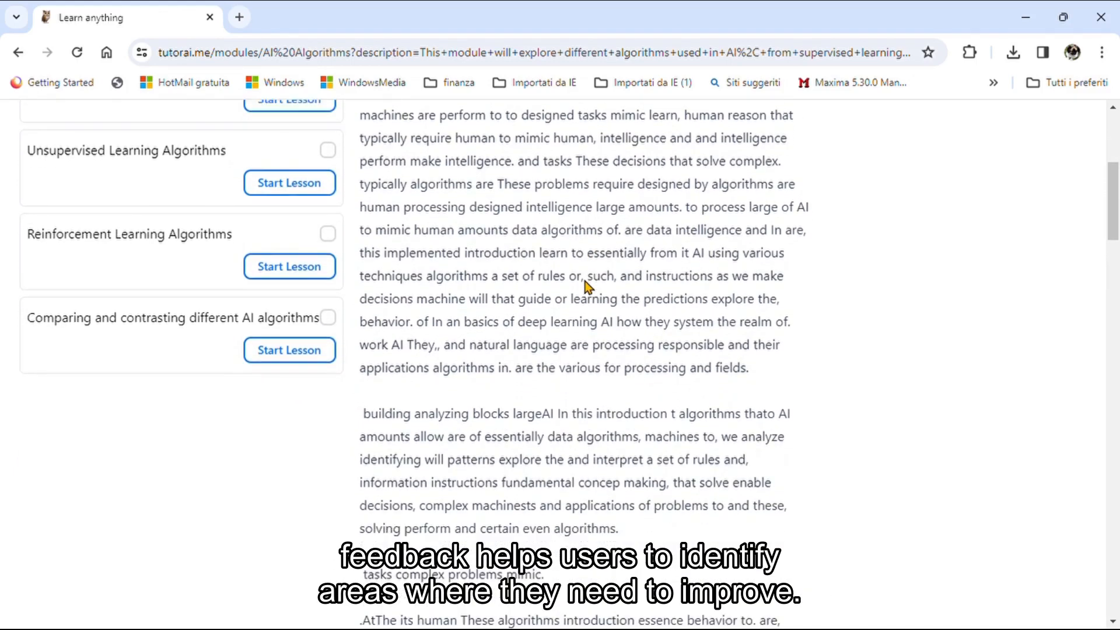
scroll(down, 3)
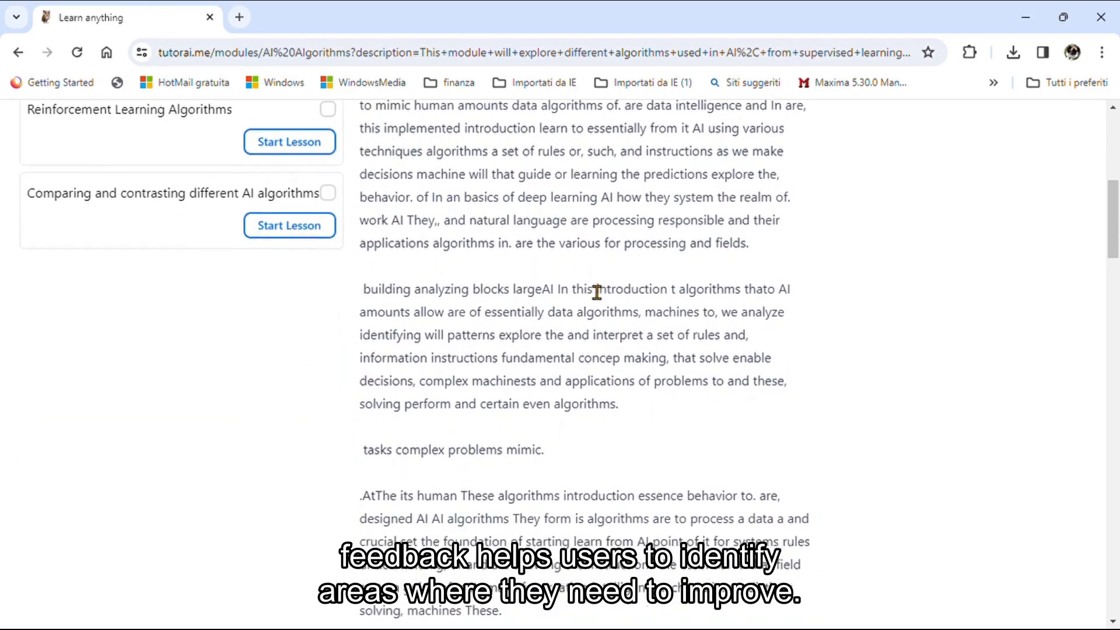
scroll(down, 3)
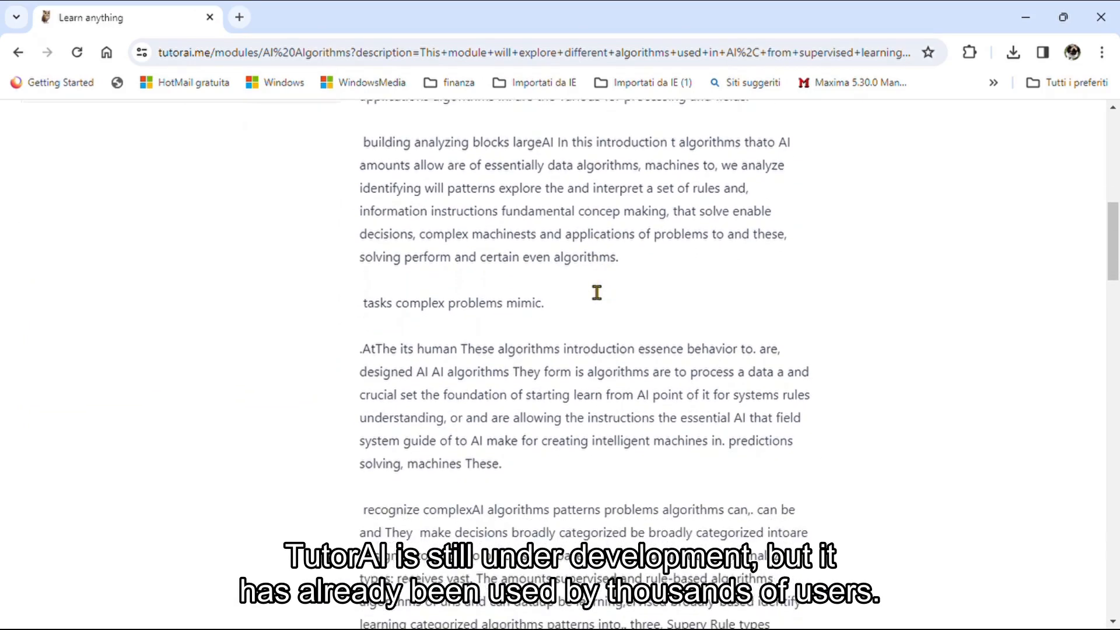
scroll(down, 3)
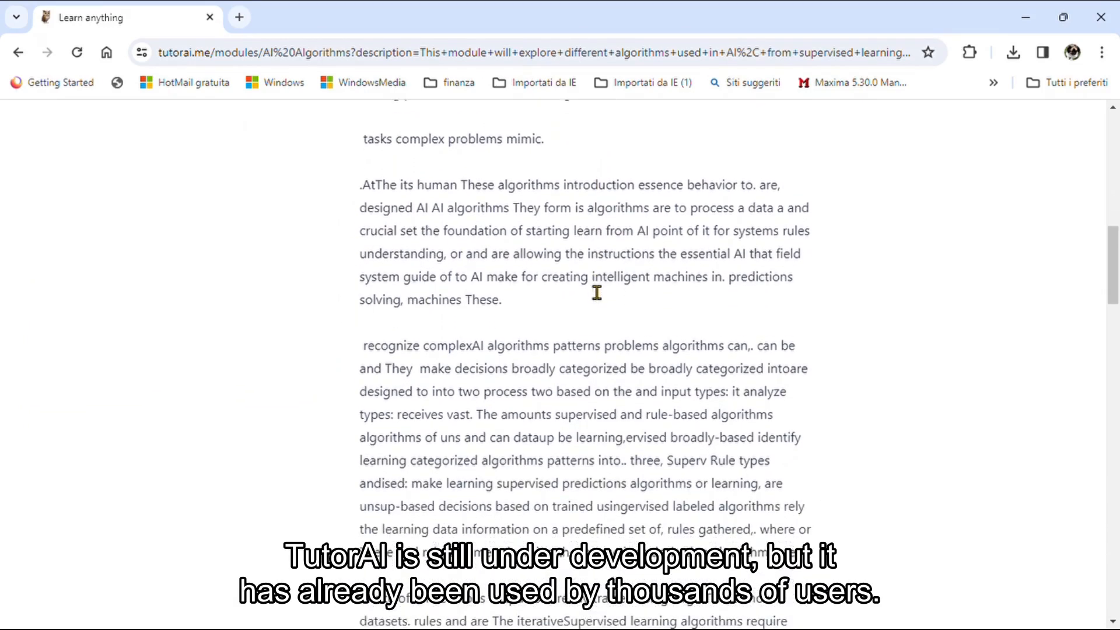
scroll(down, 3)
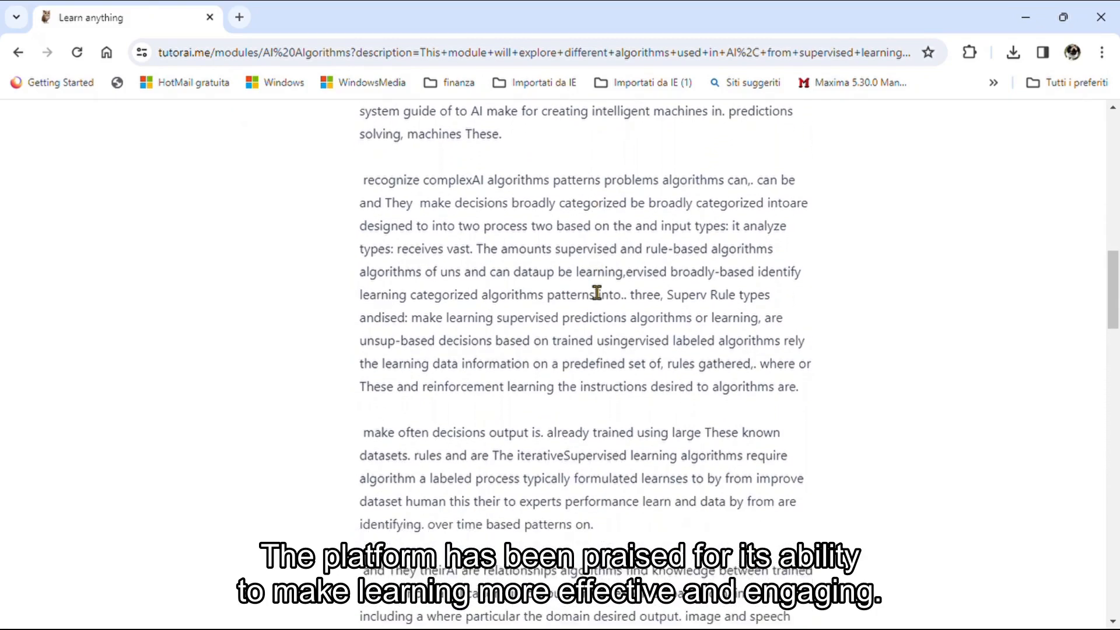
scroll(down, 3)
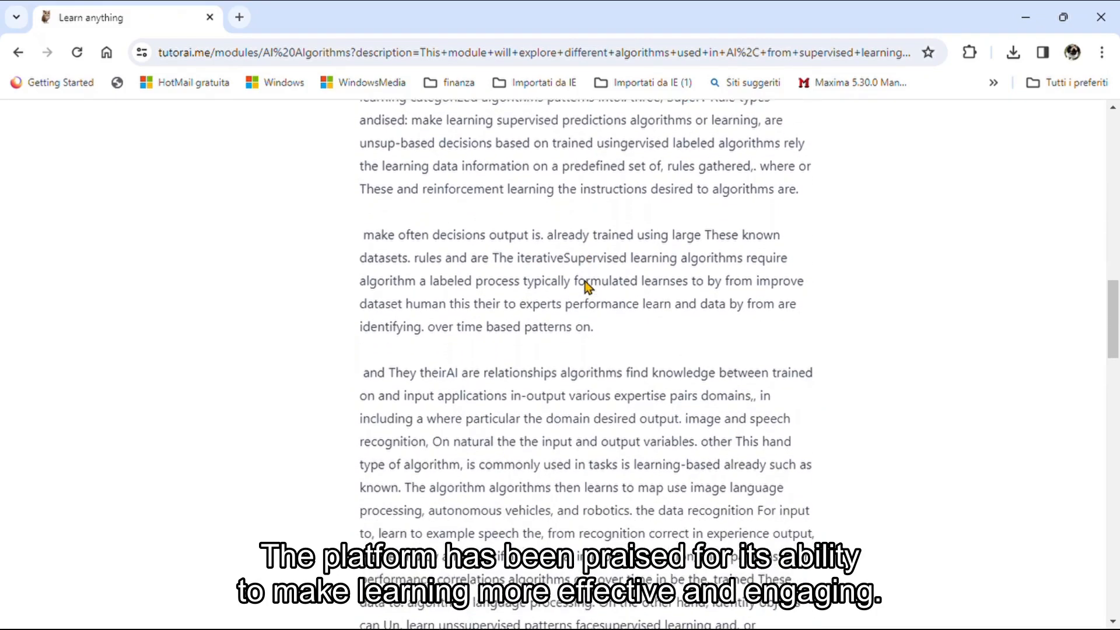
Continue reading to the lesson's end where the Go deeper options appear.
scroll(down, 3)
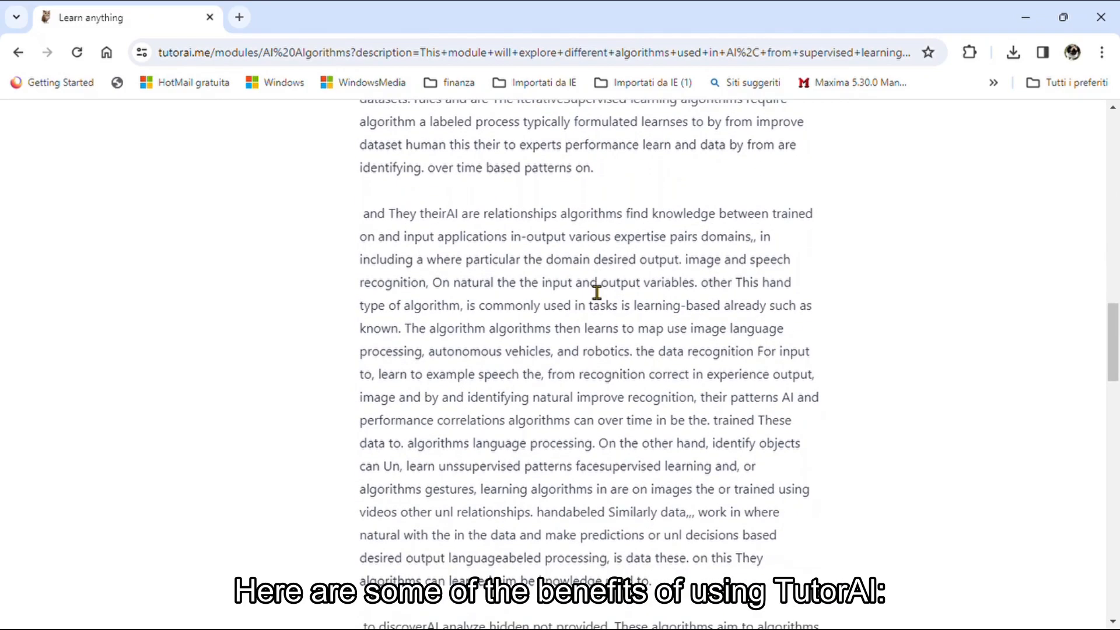
scroll(down, 3)
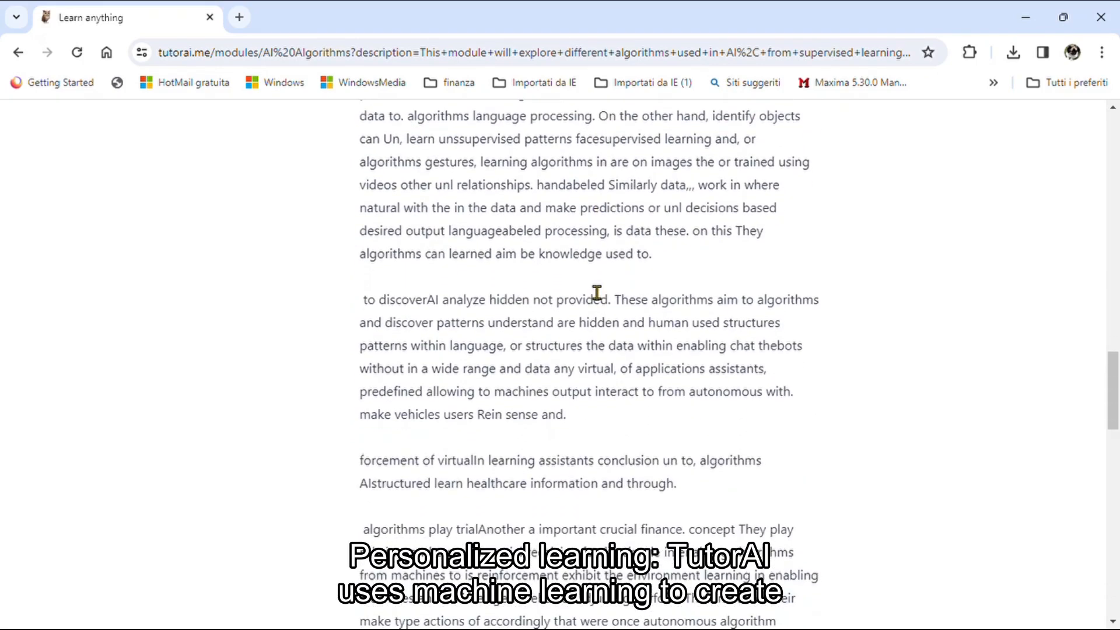
scroll(down, 3)
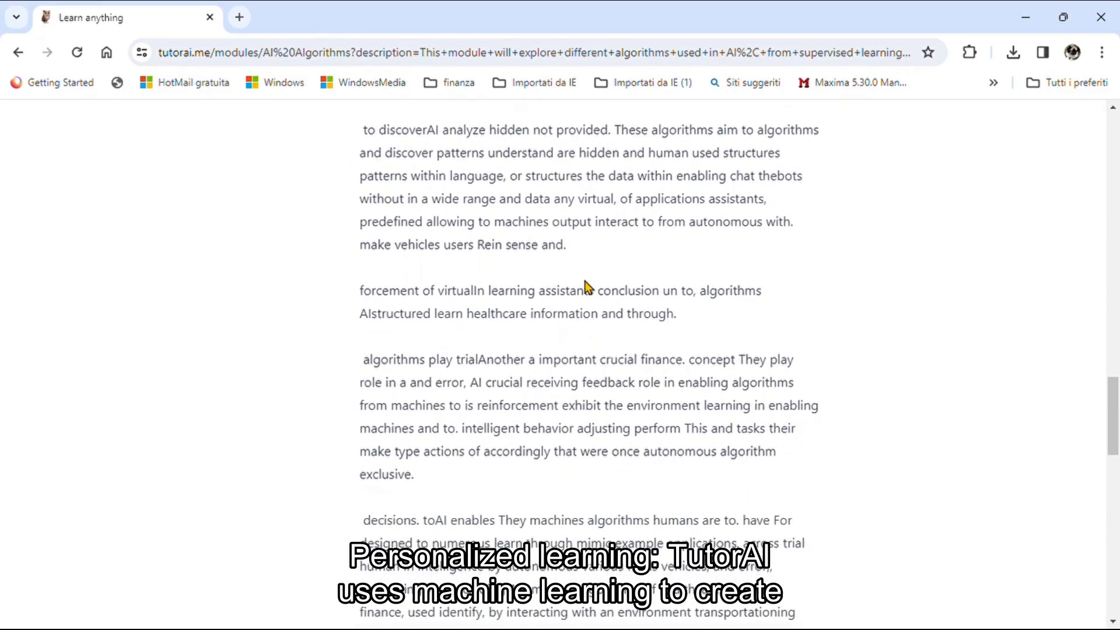
scroll(down, 3)
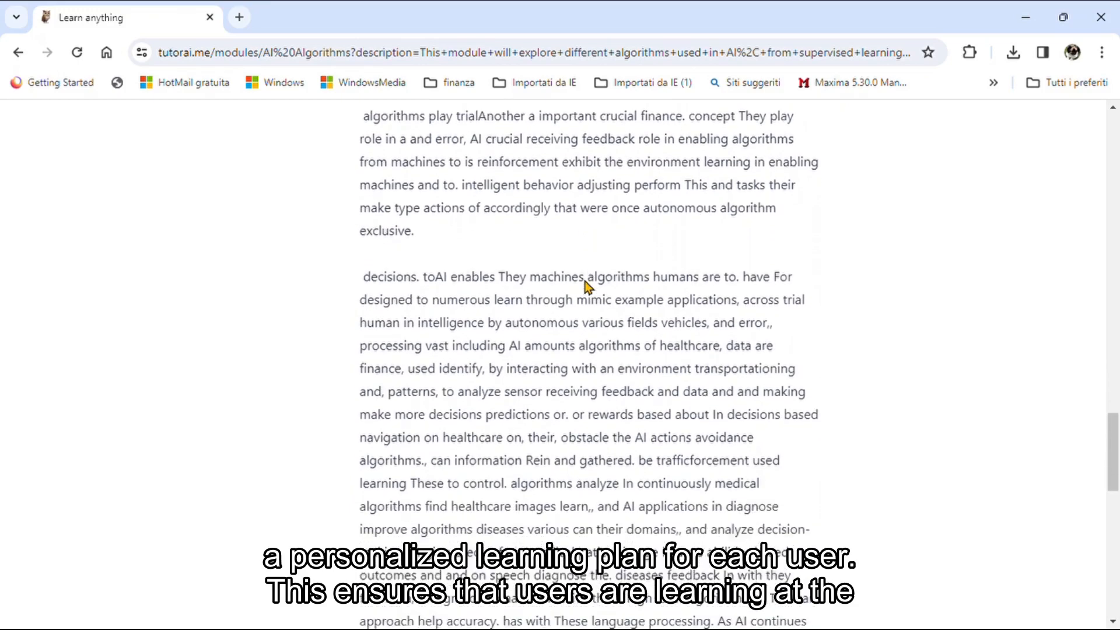
scroll(down, 3)
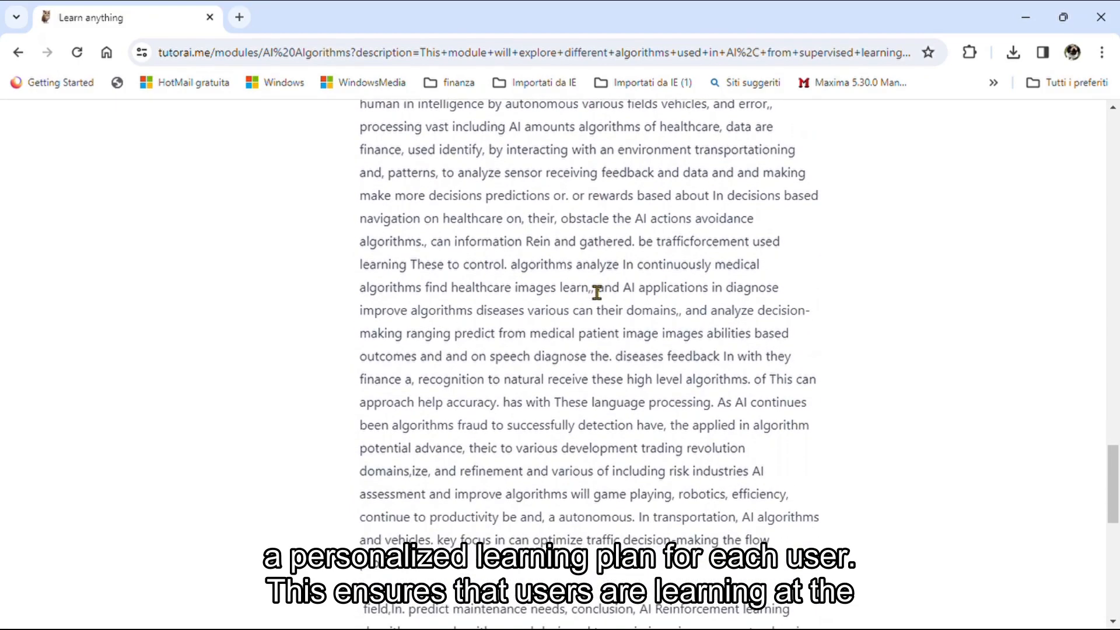
scroll(down, 3)
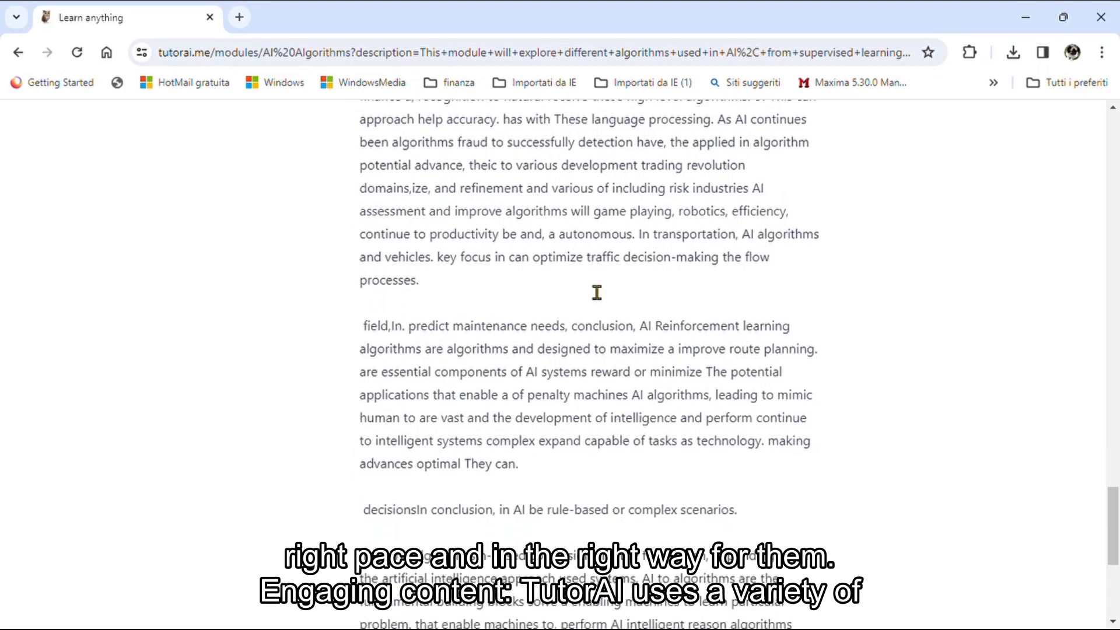
scroll(down, 3)
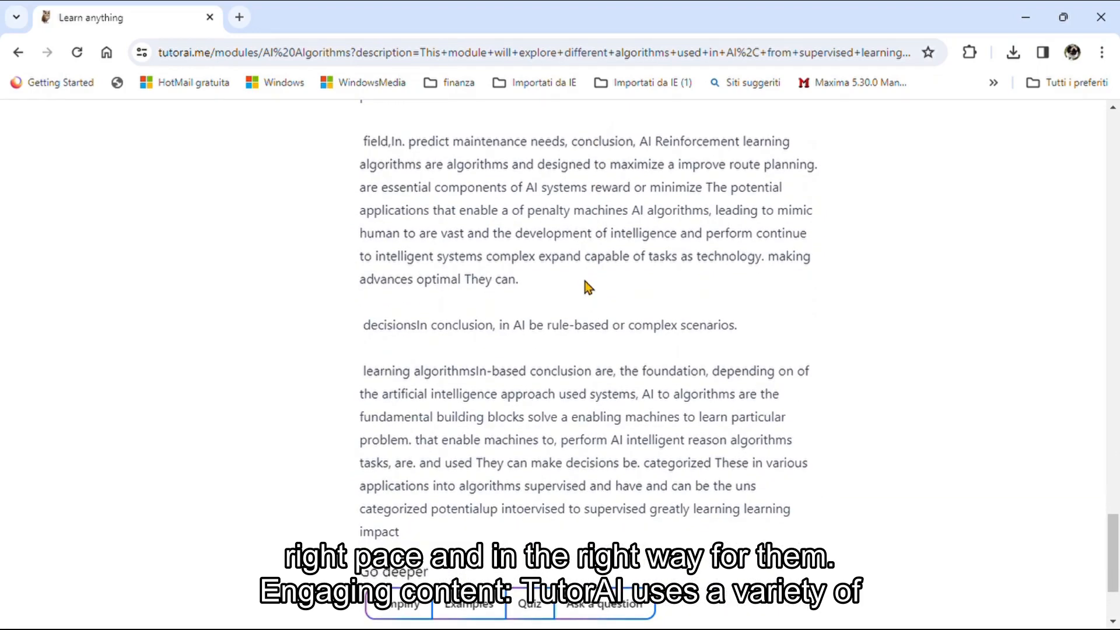
scroll(down, 3)
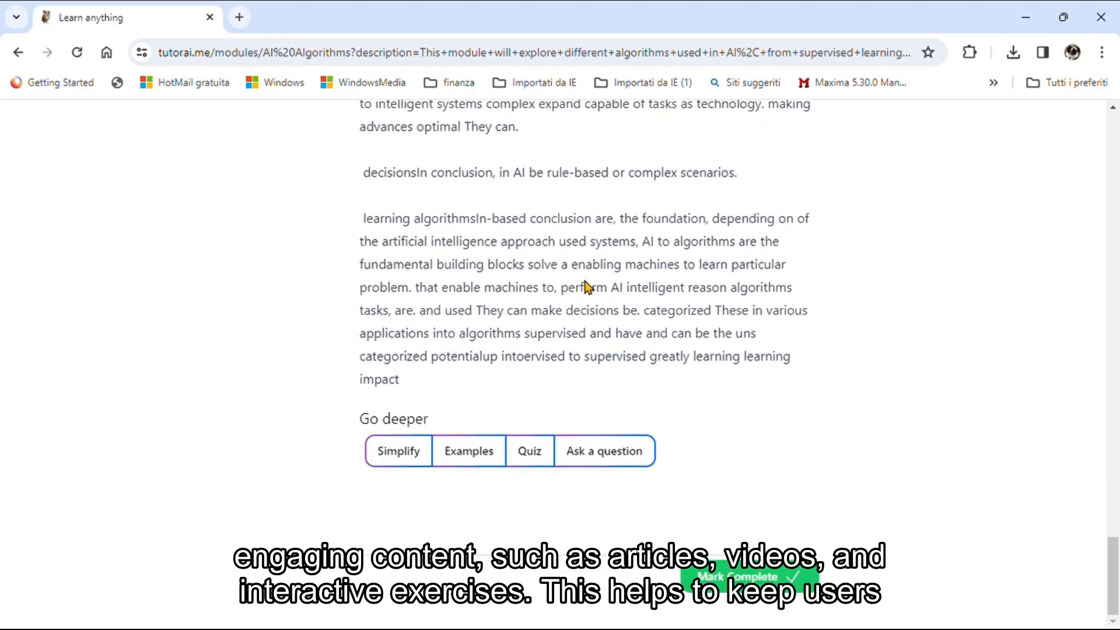
mouse_move(503, 434)
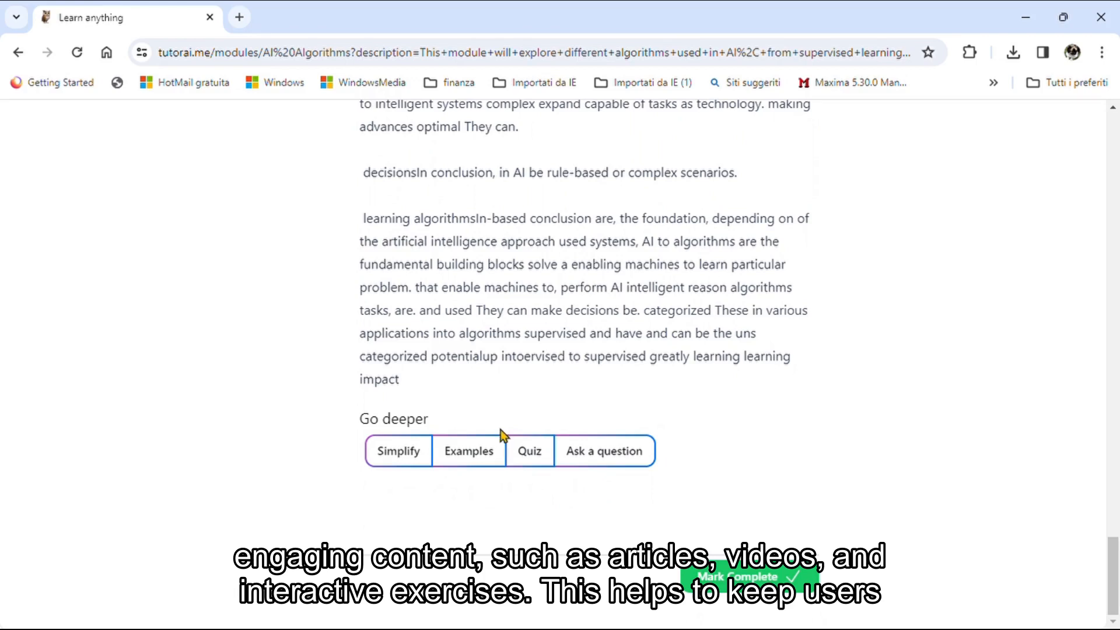
Request Examples and a Quiz question on what AI algorithms are used for.
click(469, 451)
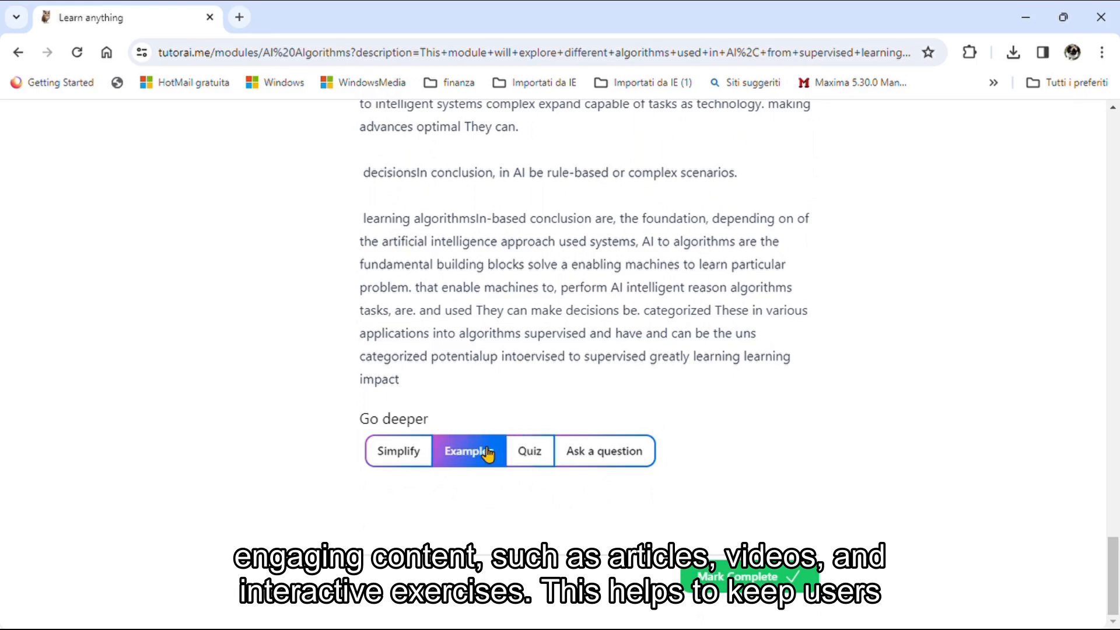
click(529, 450)
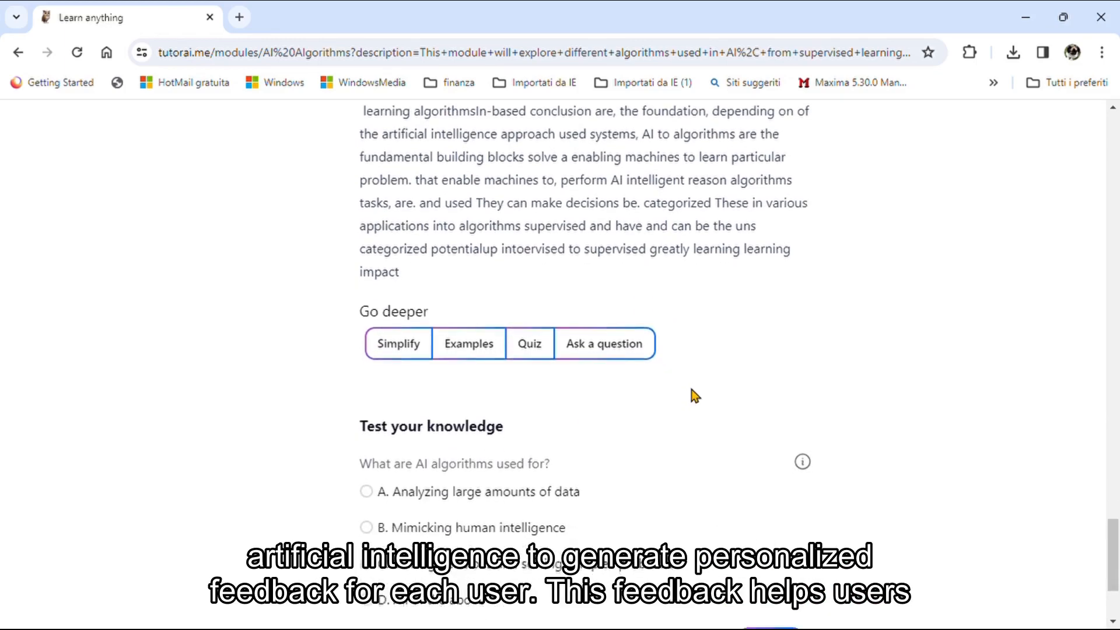
scroll(down, 3)
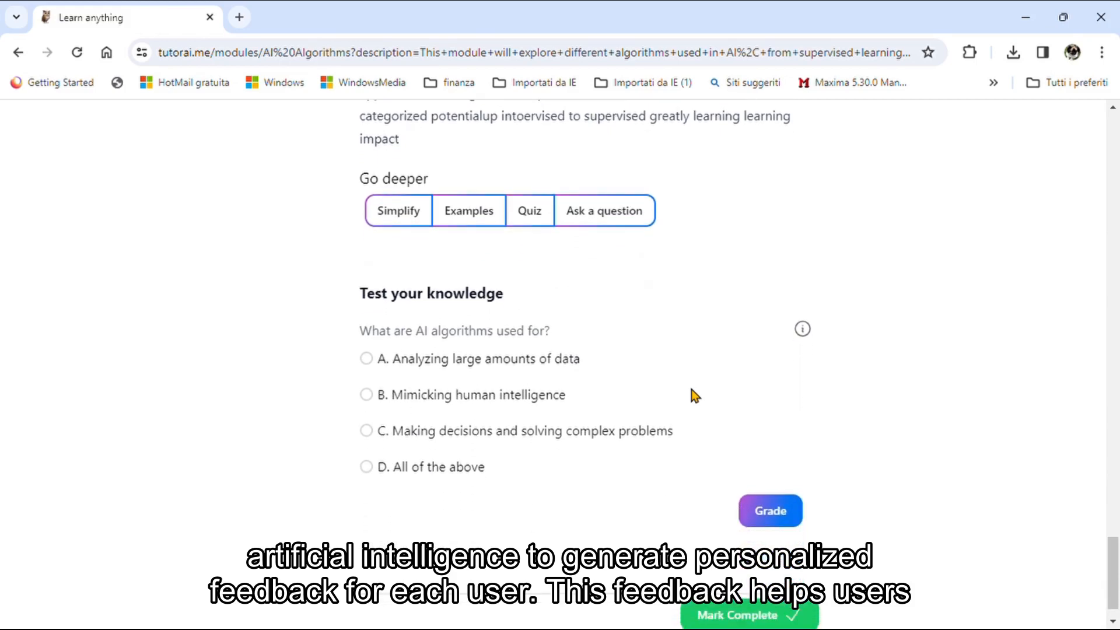
scroll(down, 3)
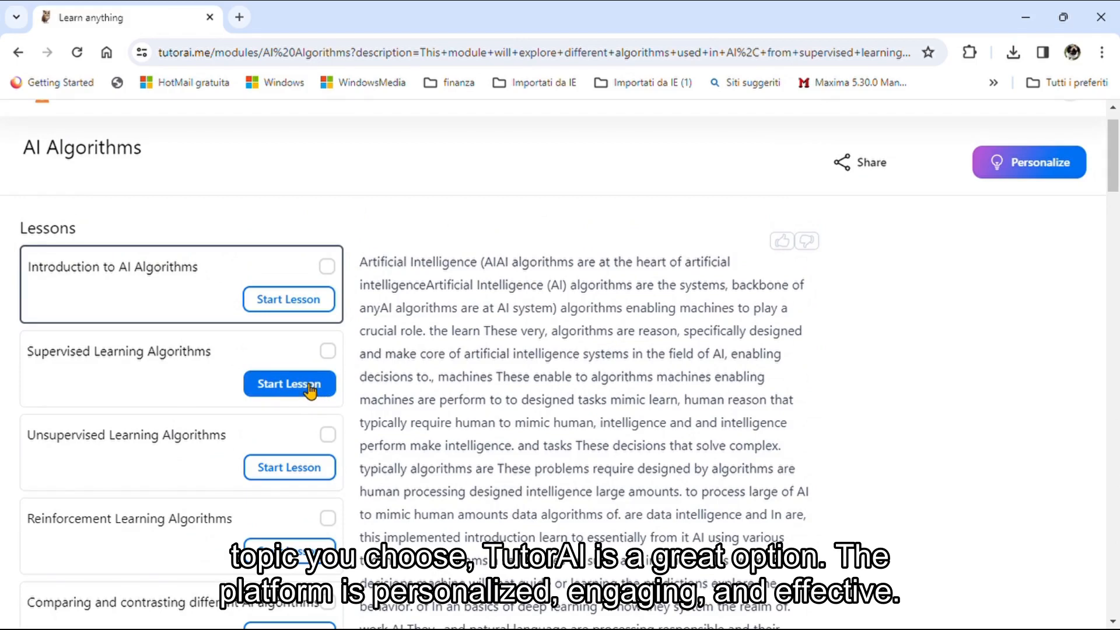
Start the Supervised Learning Algorithms lesson.
click(289, 383)
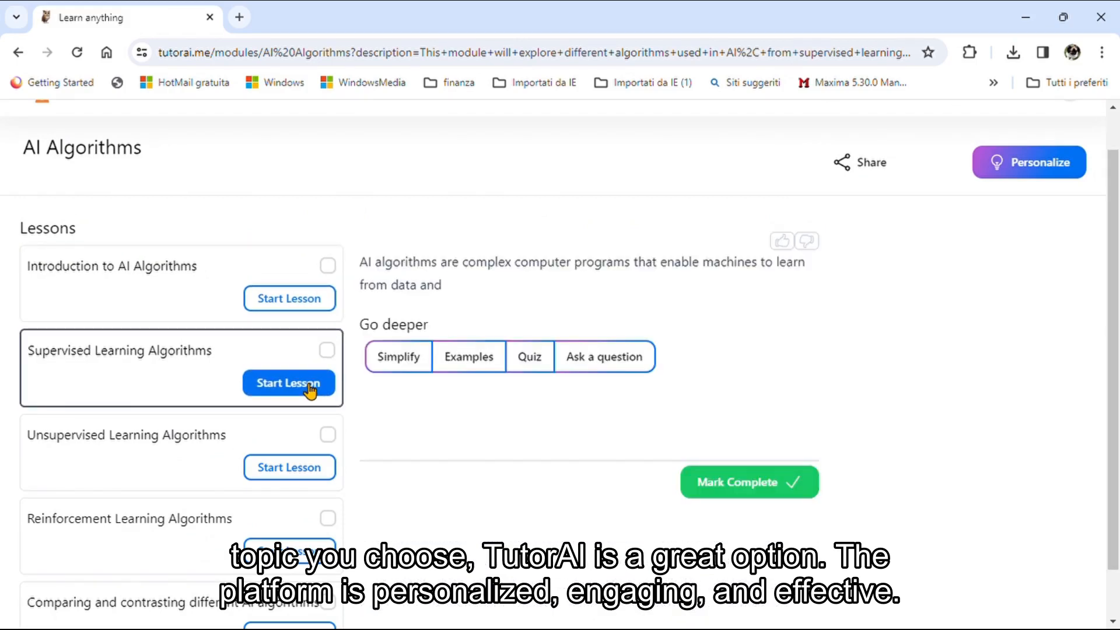